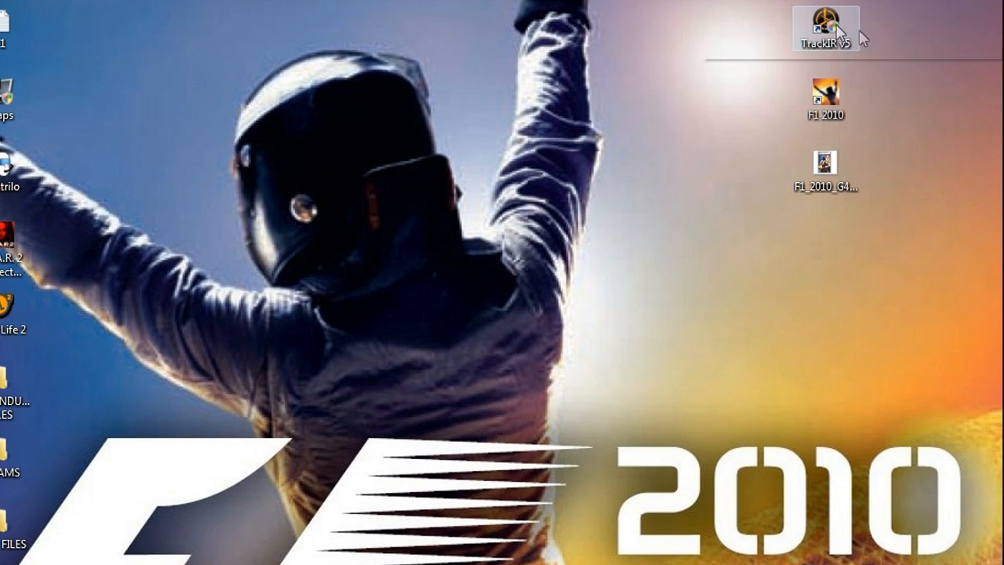
# - Bring up the Properties window of the TrackIR v5 desktop shortcut
pyautogui.rightClick(825, 28)
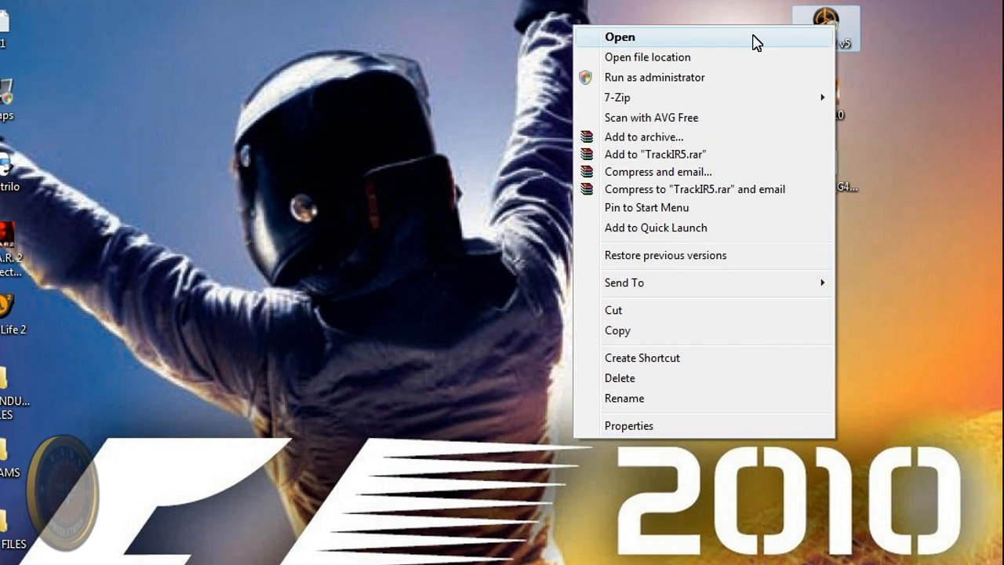
pyautogui.moveTo(627, 425)
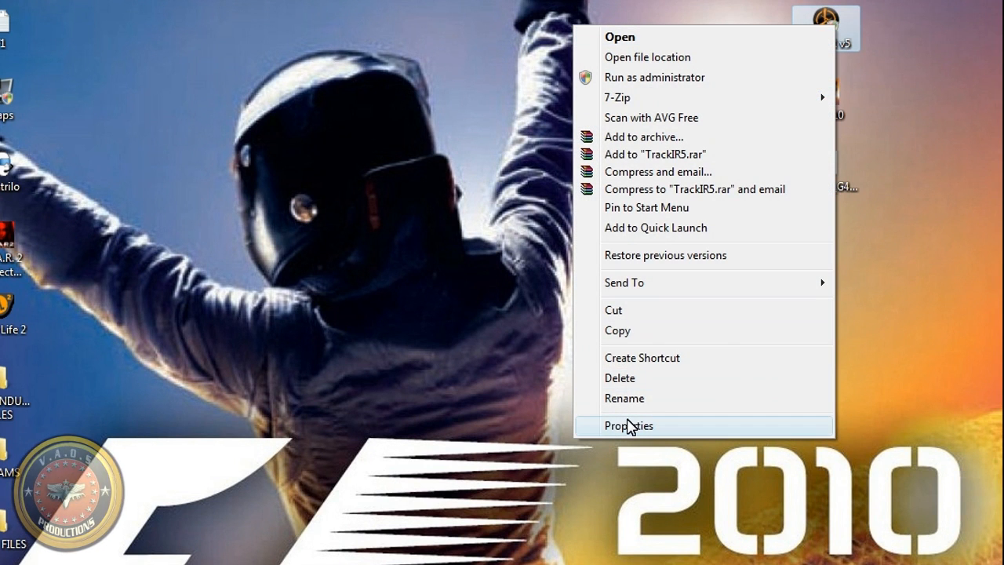
pyautogui.click(628, 425)
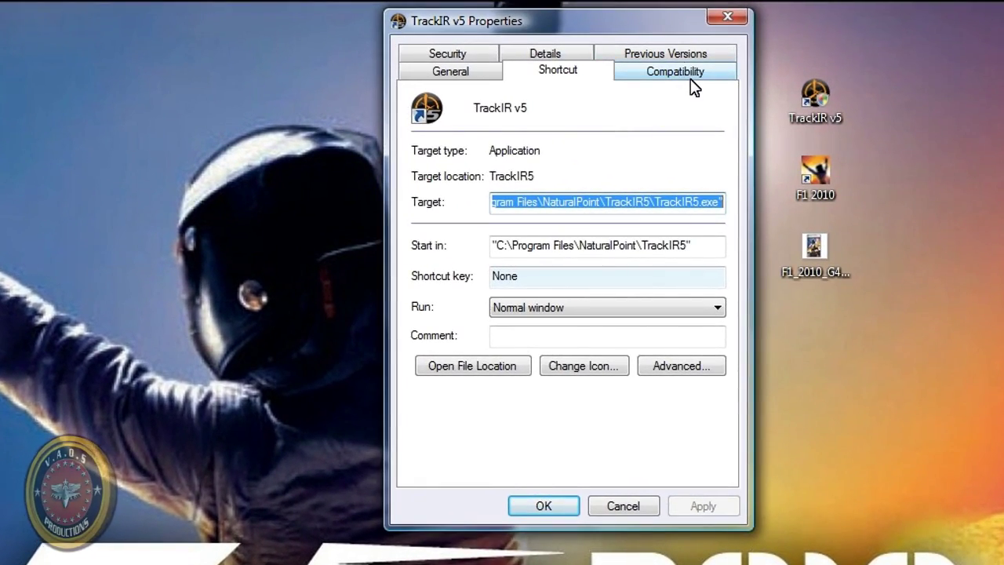
# - Uncheck 'Run this program as an administrator' under Compatibility, apply and confirm
pyautogui.click(675, 69)
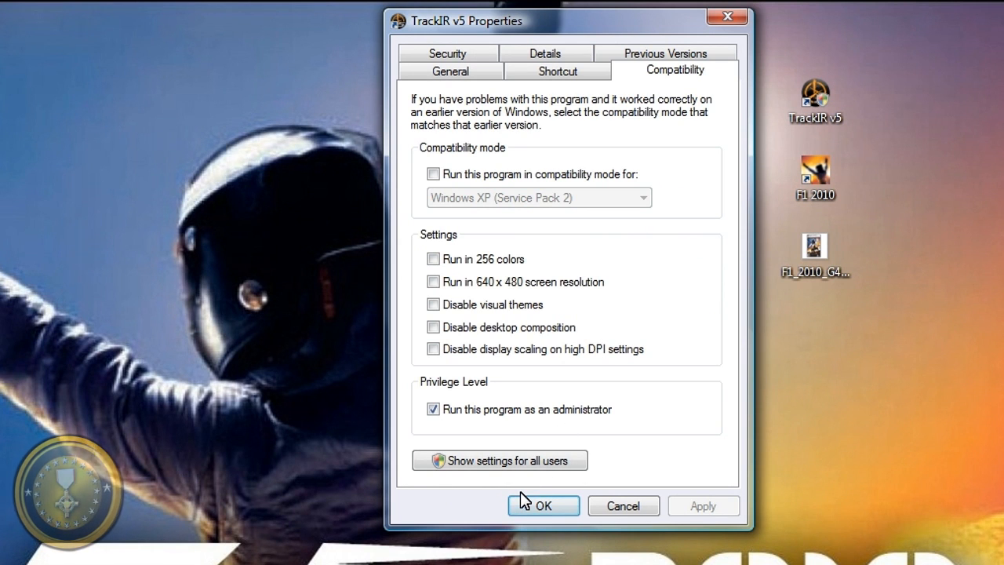
pyautogui.moveTo(447, 424)
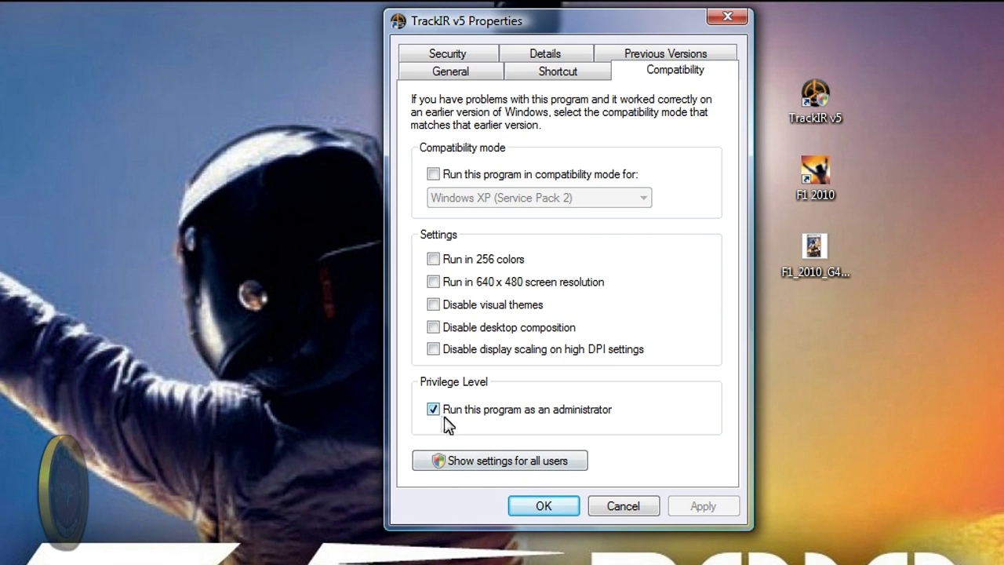
pyautogui.moveTo(596, 426)
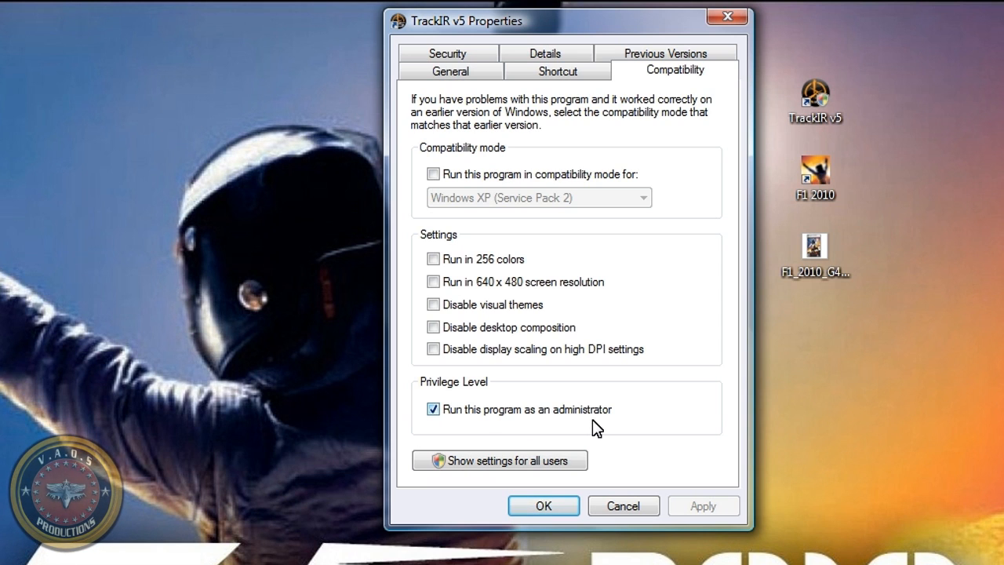
pyautogui.moveTo(443, 418)
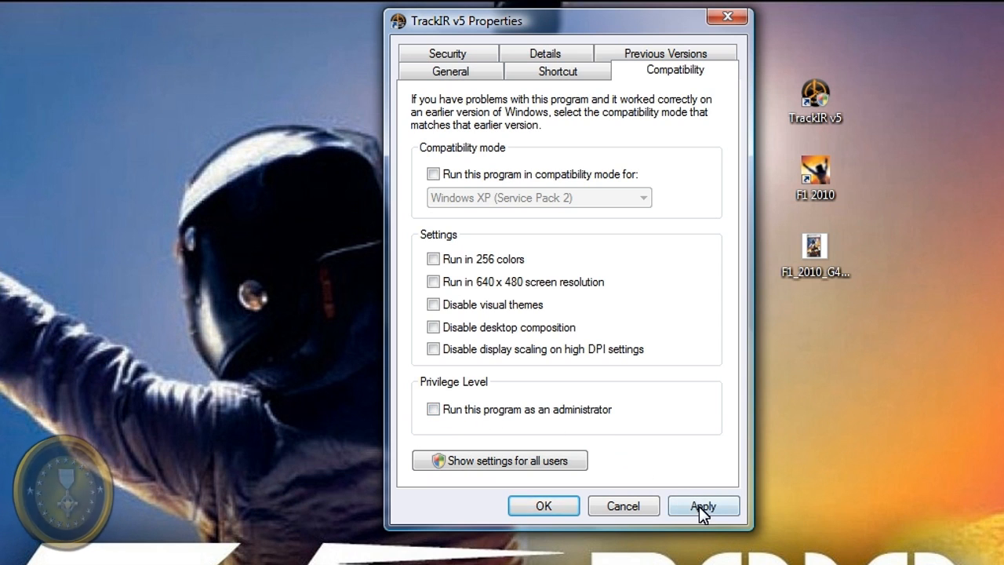
pyautogui.click(703, 505)
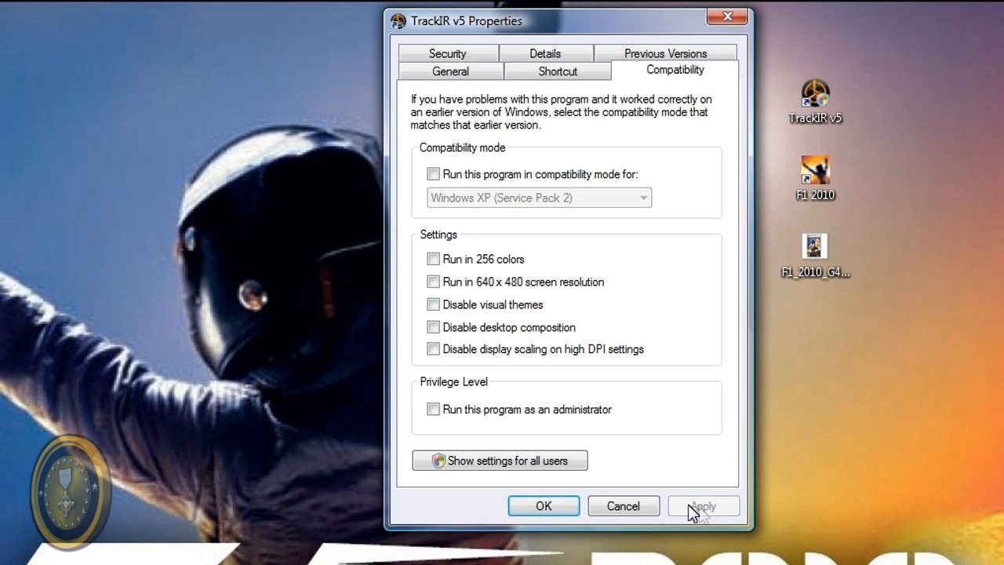
pyautogui.click(543, 505)
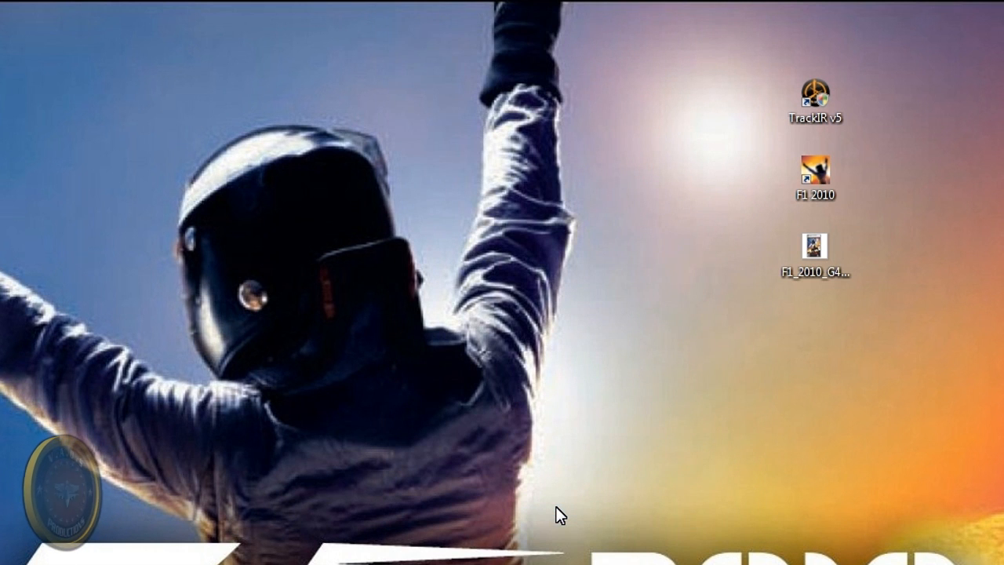
# - Launch TrackIR from the shortcut and run Check For Game Updates, dismissing the up-to-date notice
pyautogui.rightClick(814, 100)
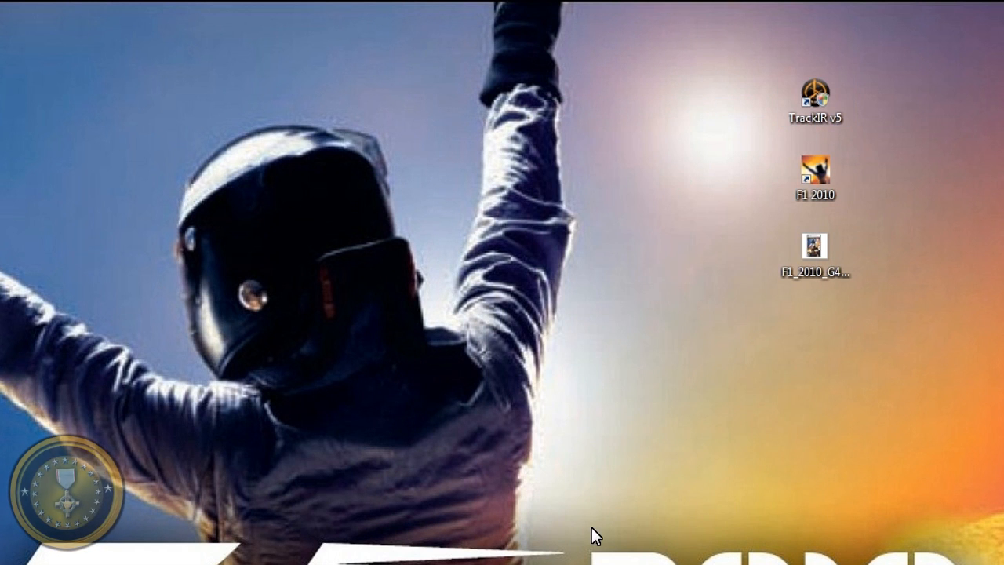
pyautogui.doubleClick(816, 92)
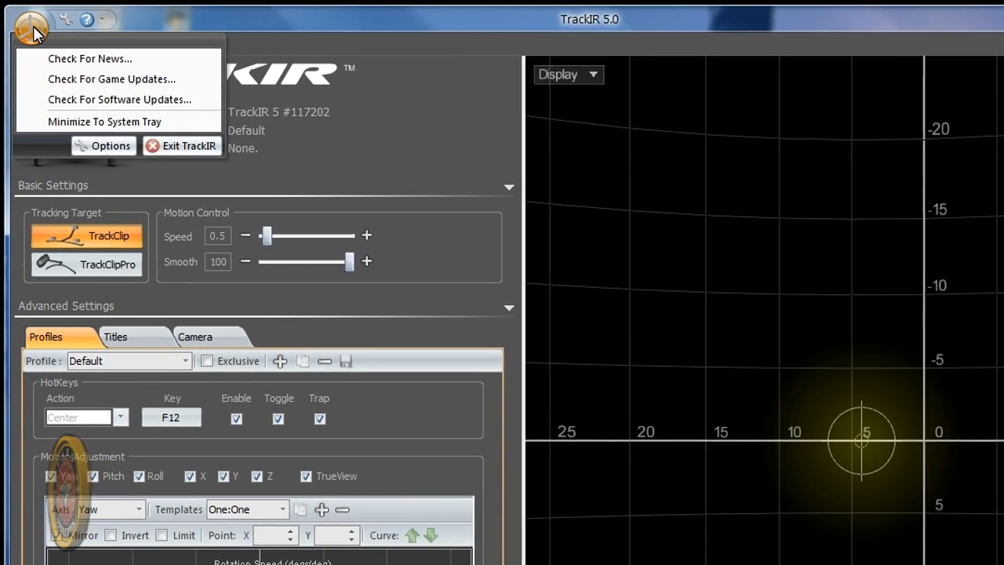
pyautogui.moveTo(109, 79)
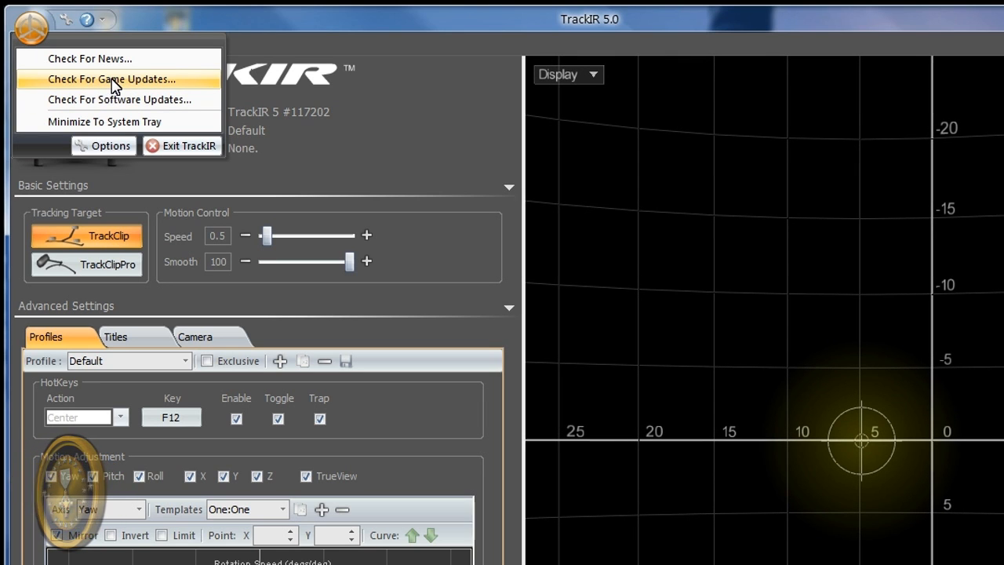
pyautogui.click(113, 79)
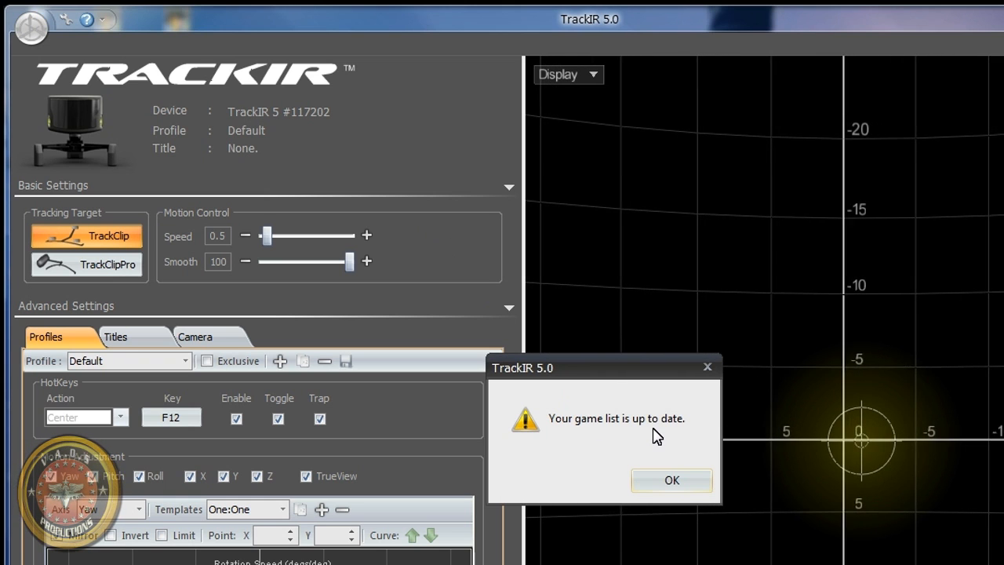
pyautogui.click(671, 480)
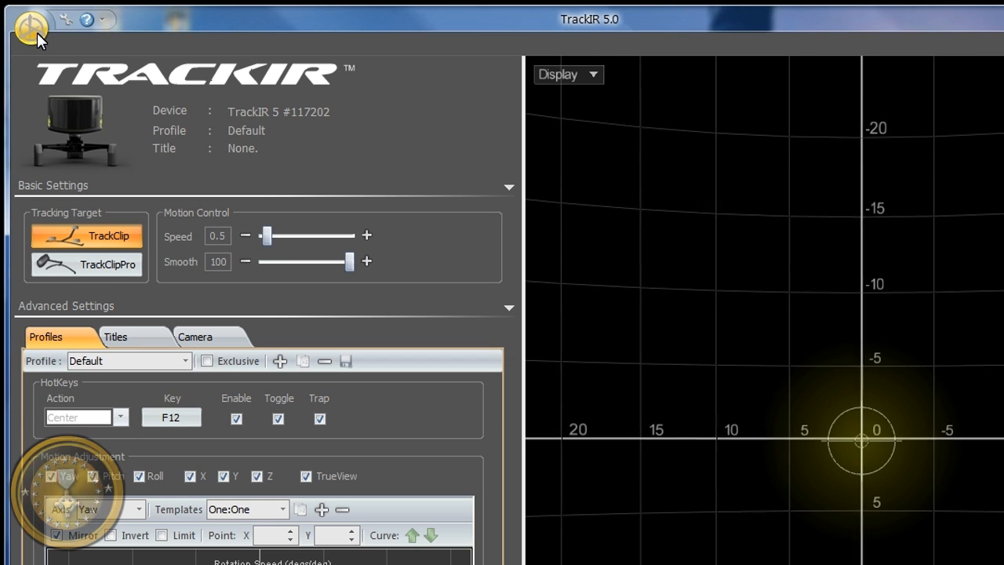
# - Run Check For Software Updates confirming version 5.0.300 is current, then close Internet Explorer
pyautogui.click(30, 26)
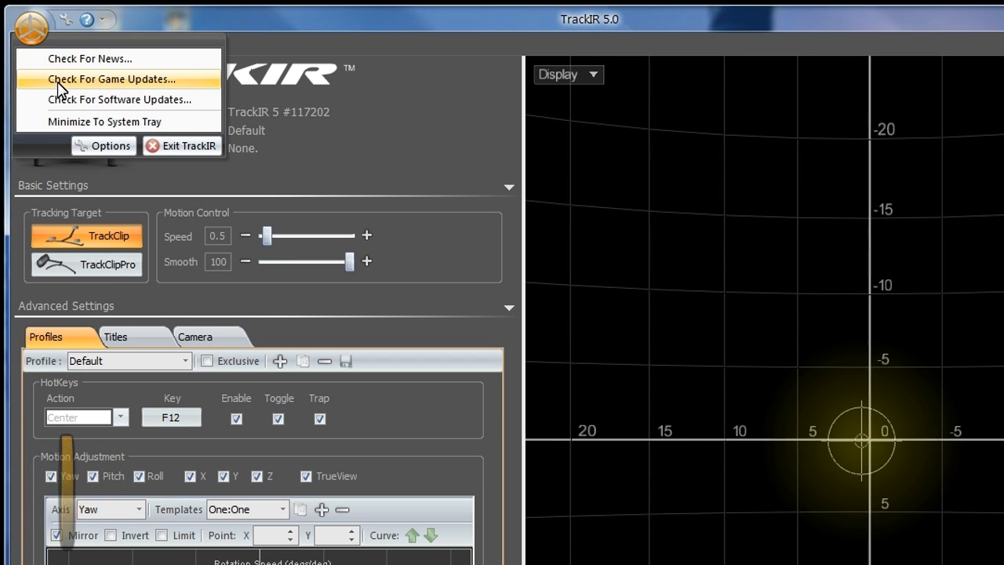
pyautogui.moveTo(102, 100)
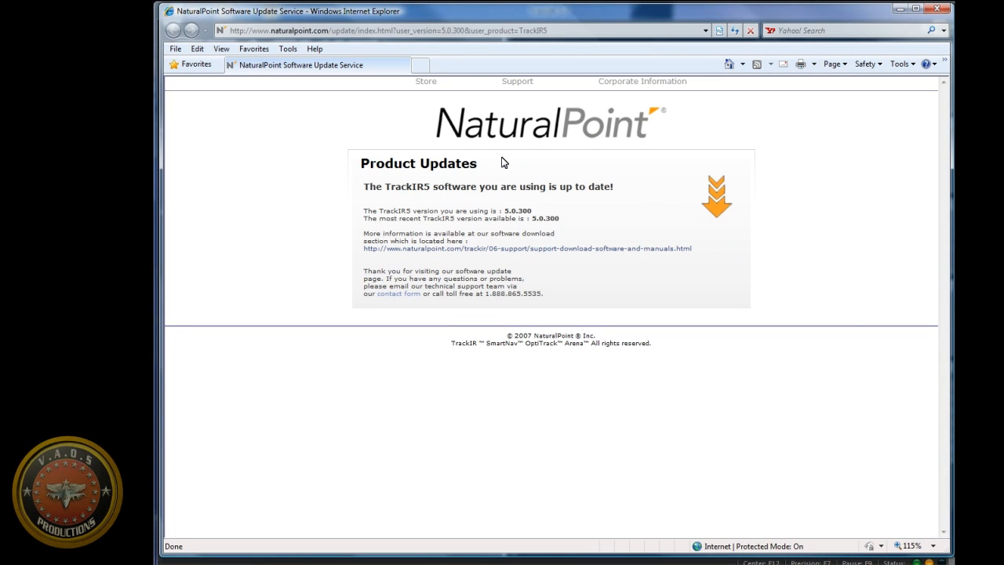
pyautogui.moveTo(554, 202)
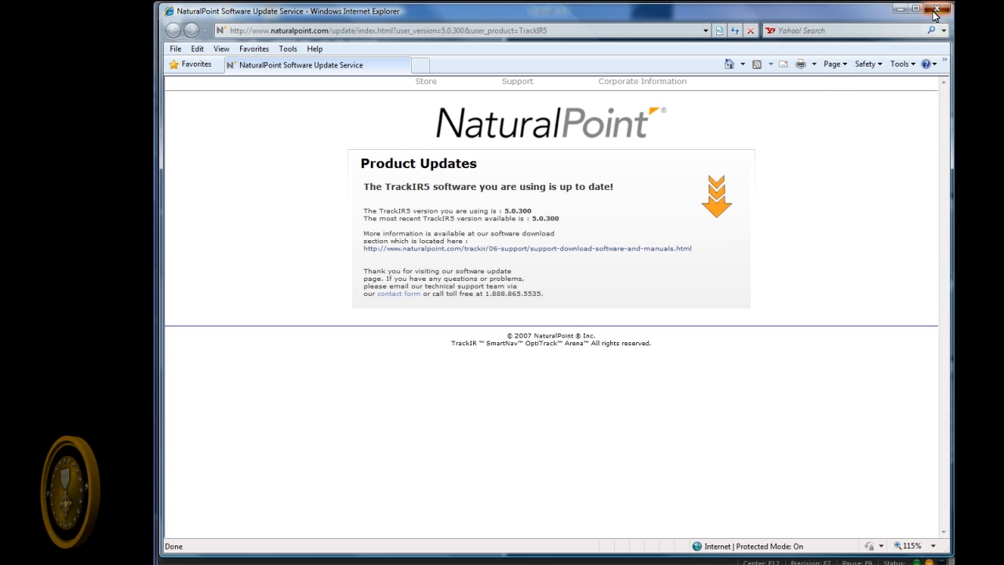
pyautogui.click(936, 9)
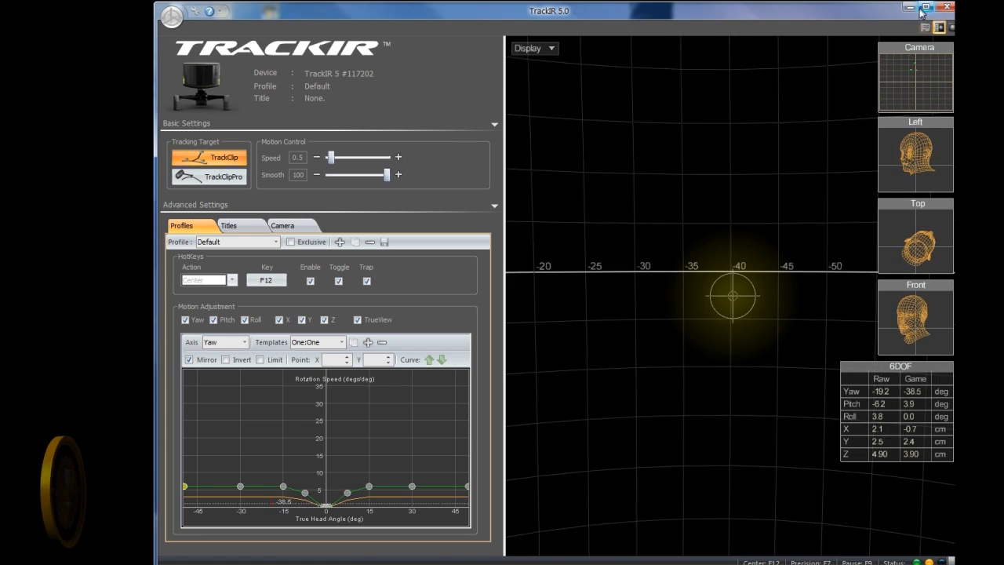
# - Select One:One from the Profile dropdown in place of Default
pyautogui.click(933, 8)
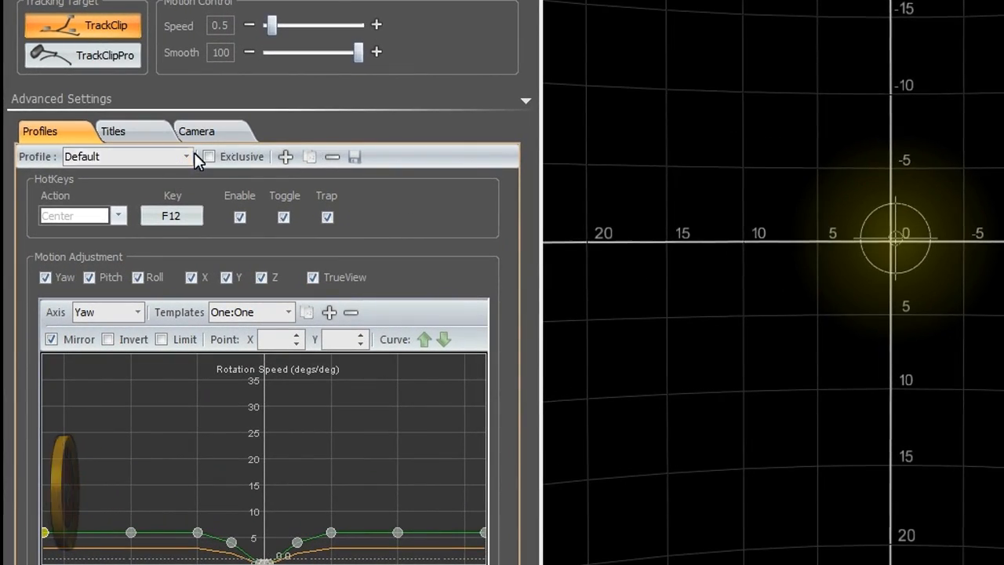
pyautogui.moveTo(189, 160)
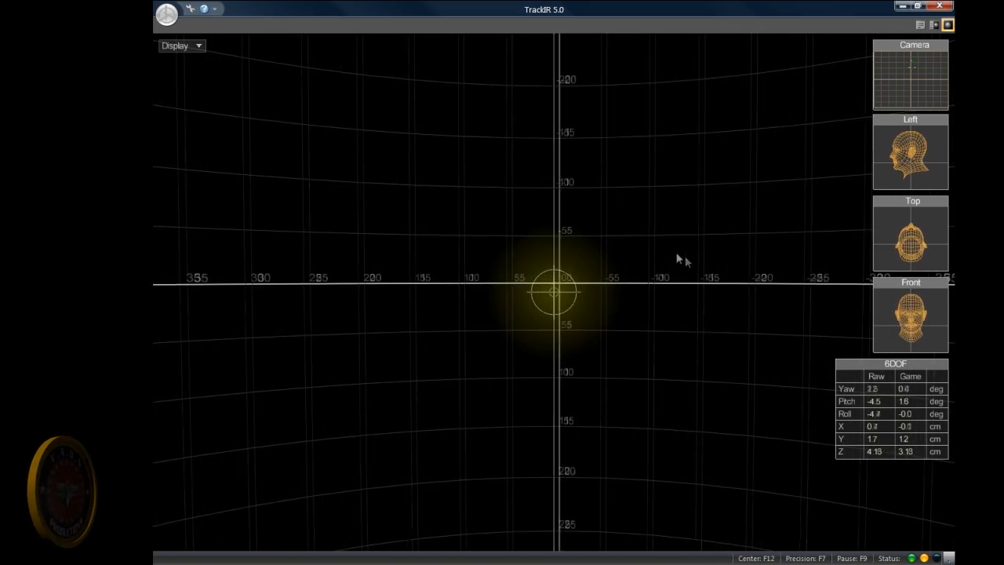
pyautogui.click(754, 559)
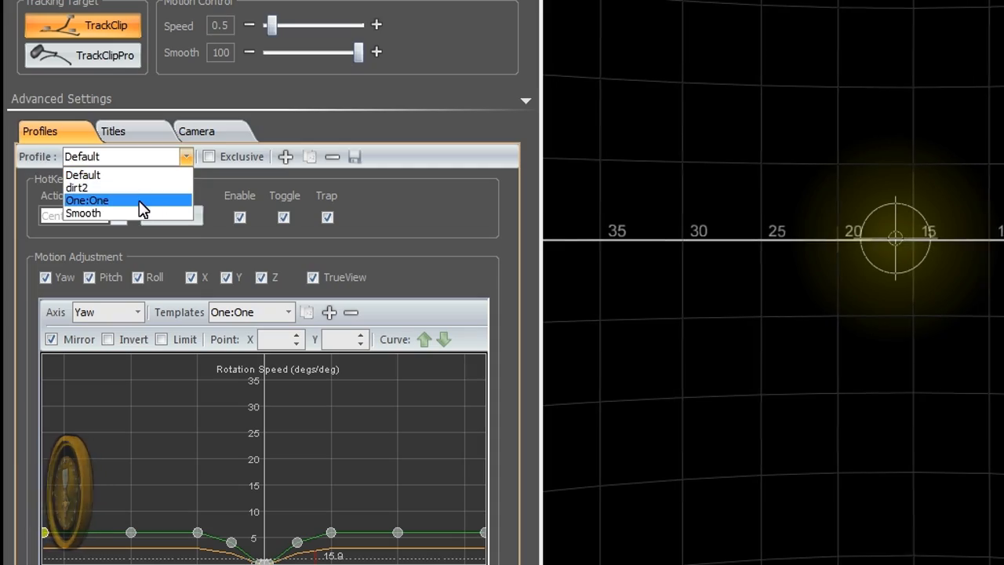
pyautogui.click(88, 201)
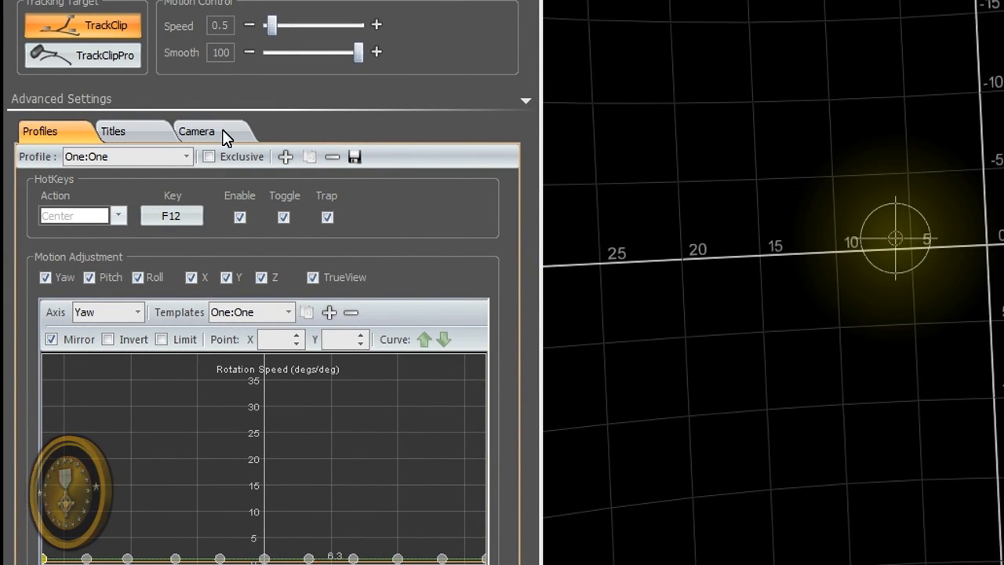
# - View the Titles list of supported games, selecting the Faros Driving Simulator entry
pyautogui.scroll(-3)
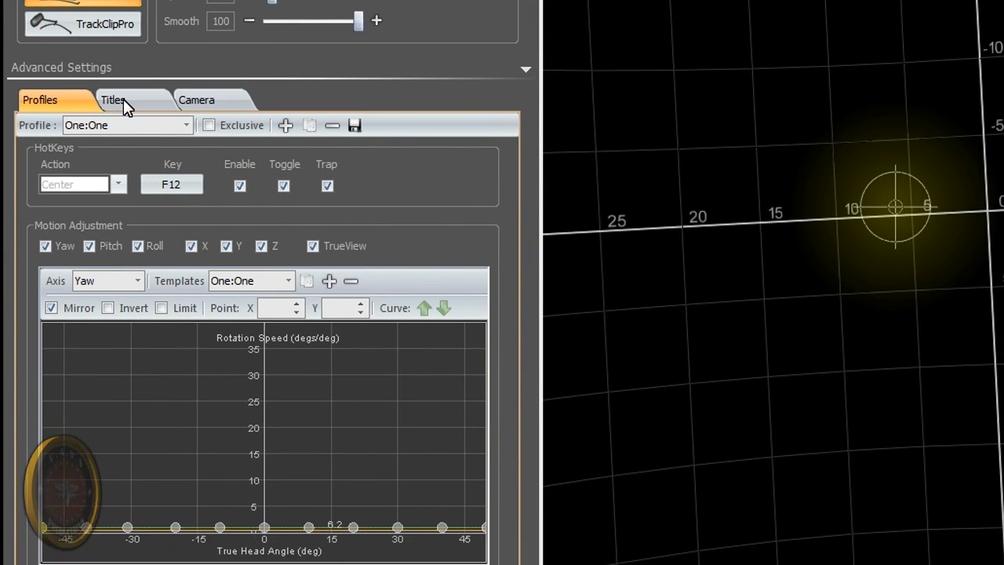
pyautogui.click(113, 101)
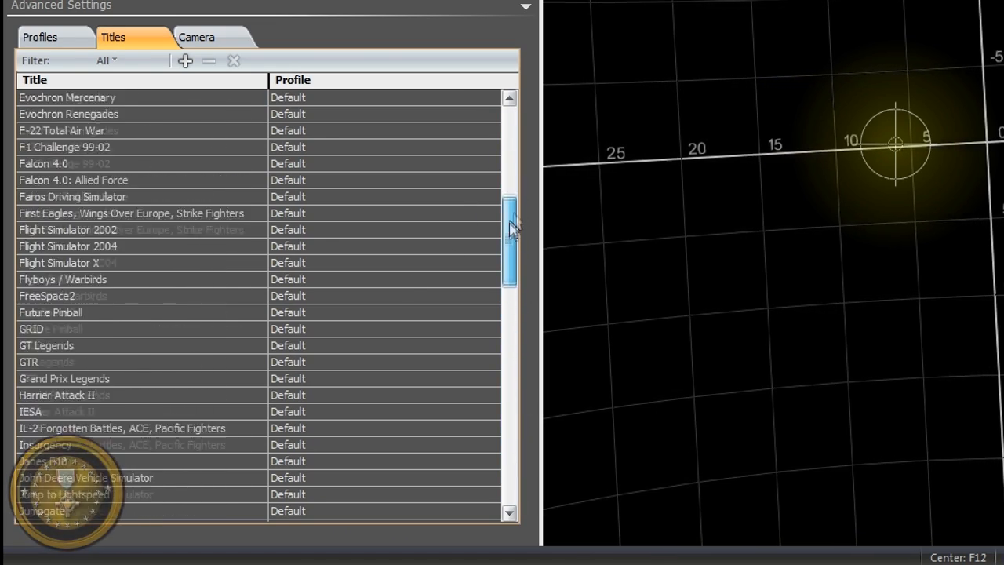
pyautogui.scroll(3)
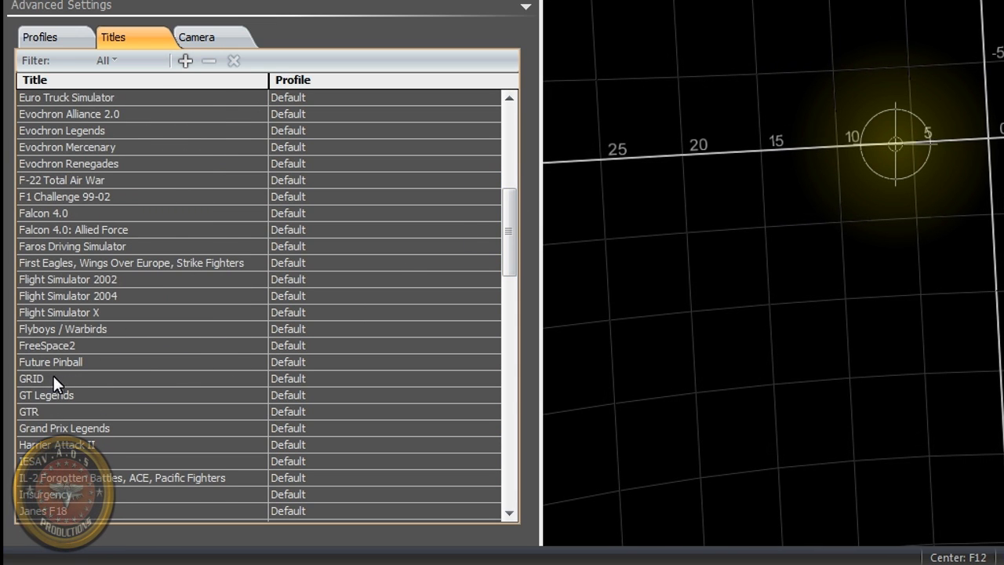
pyautogui.click(72, 244)
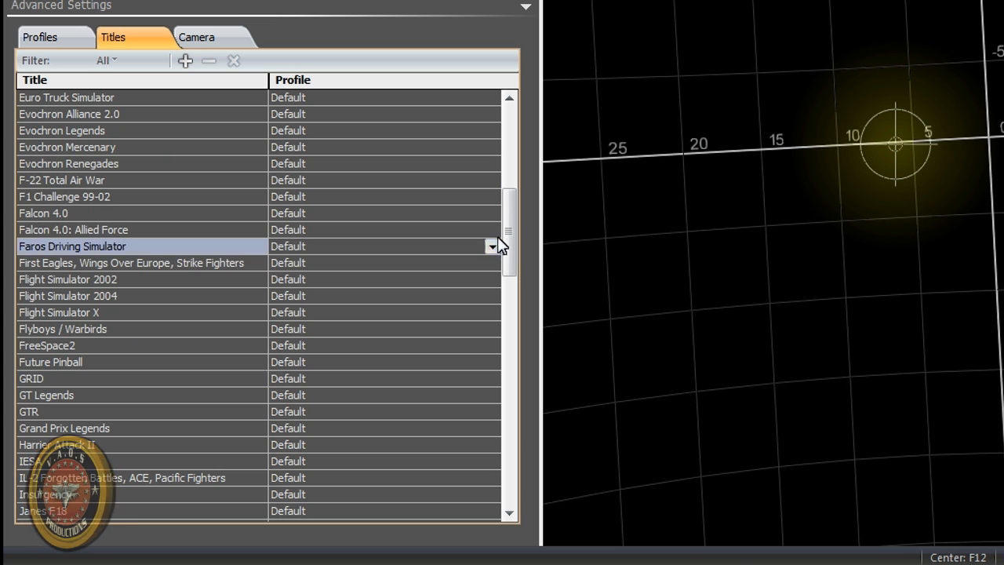
pyautogui.scroll(3)
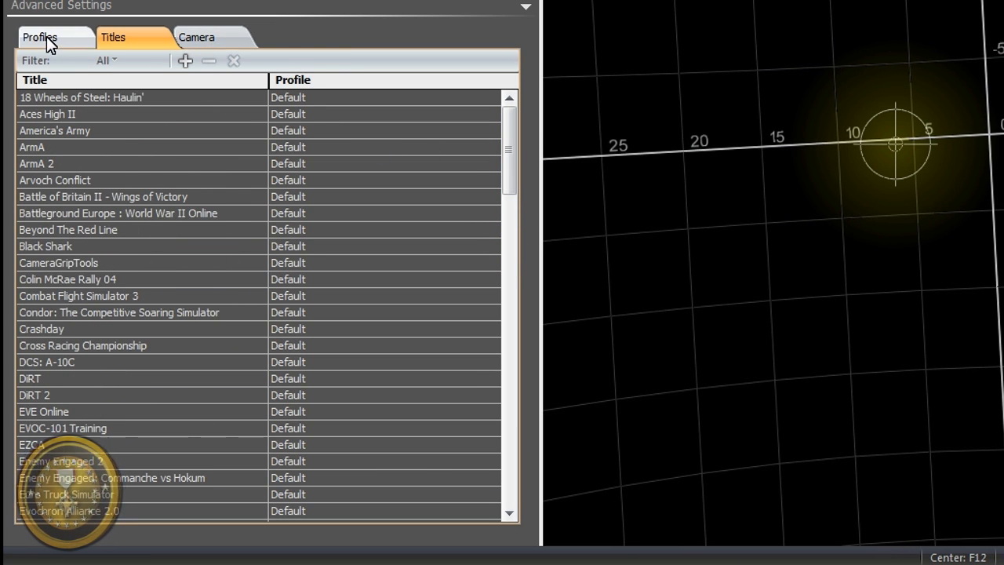
# - Switch back to the Profiles settings and minimize TrackIR to the desktop
pyautogui.click(39, 38)
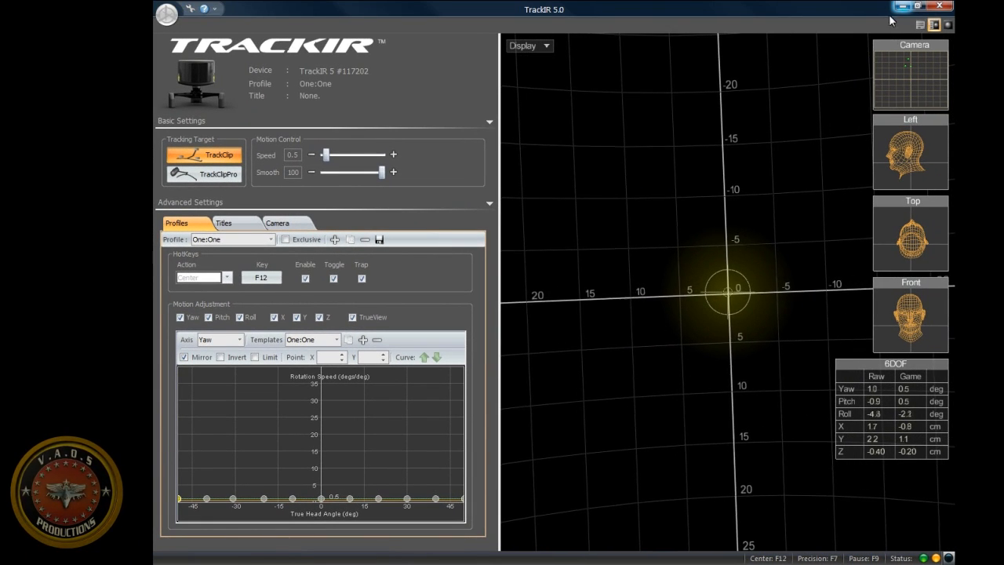
pyautogui.moveTo(901, 6)
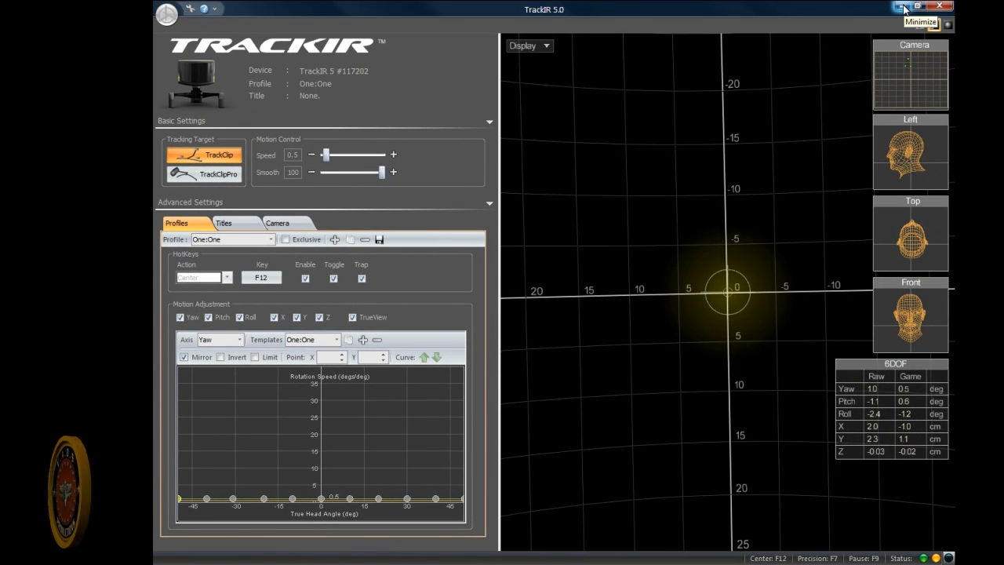
pyautogui.click(900, 6)
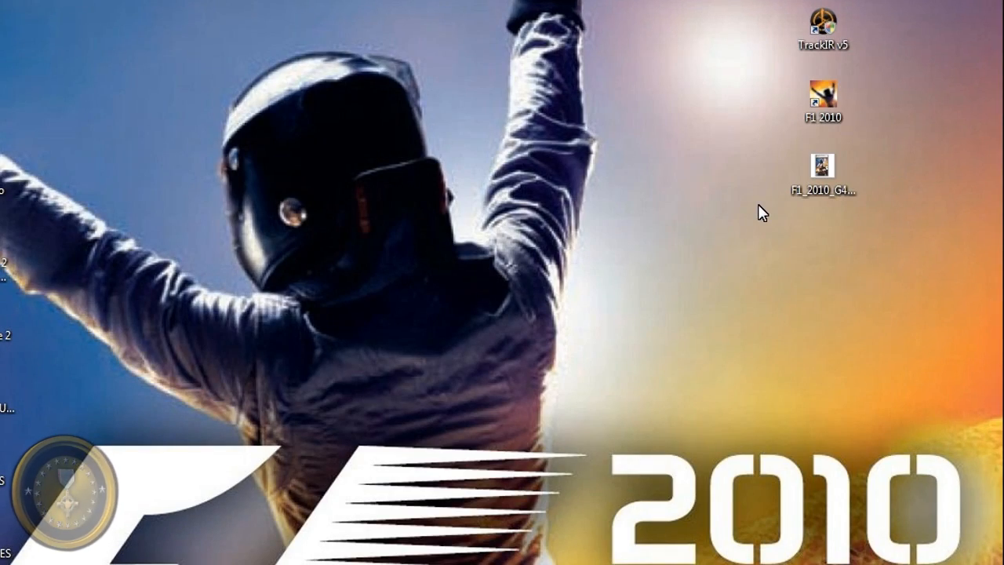
pyautogui.moveTo(714, 123)
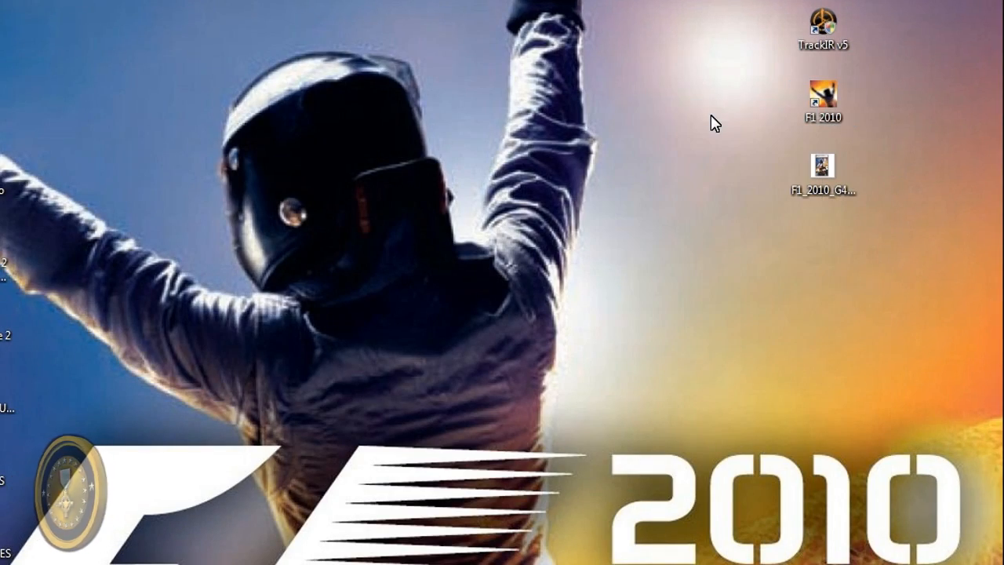